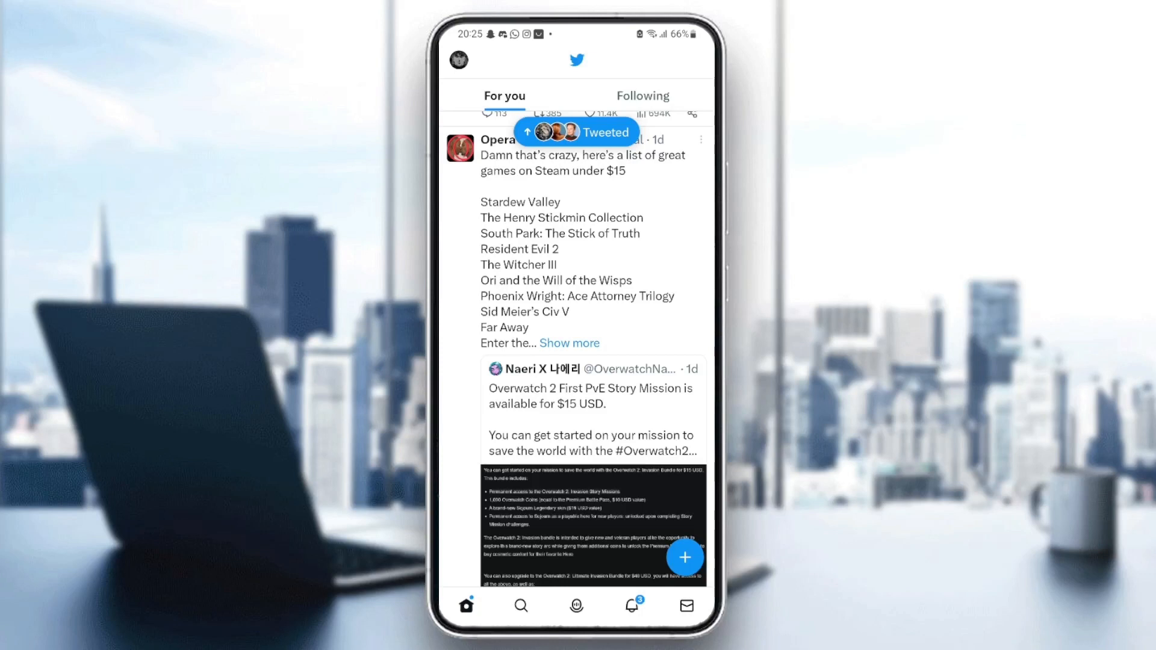
Step: Leave Twitter's feed and bring up the phone's app drawer
click(640, 97)
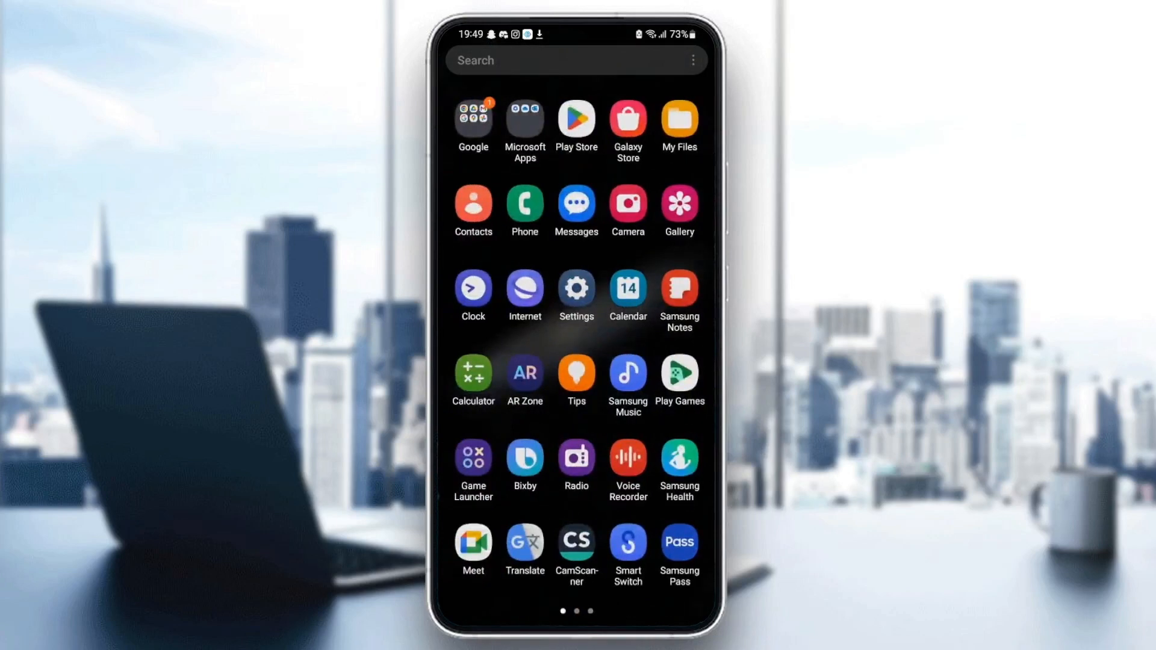
Step: Launch Settings and scroll its main list down to Developer options
click(575, 289)
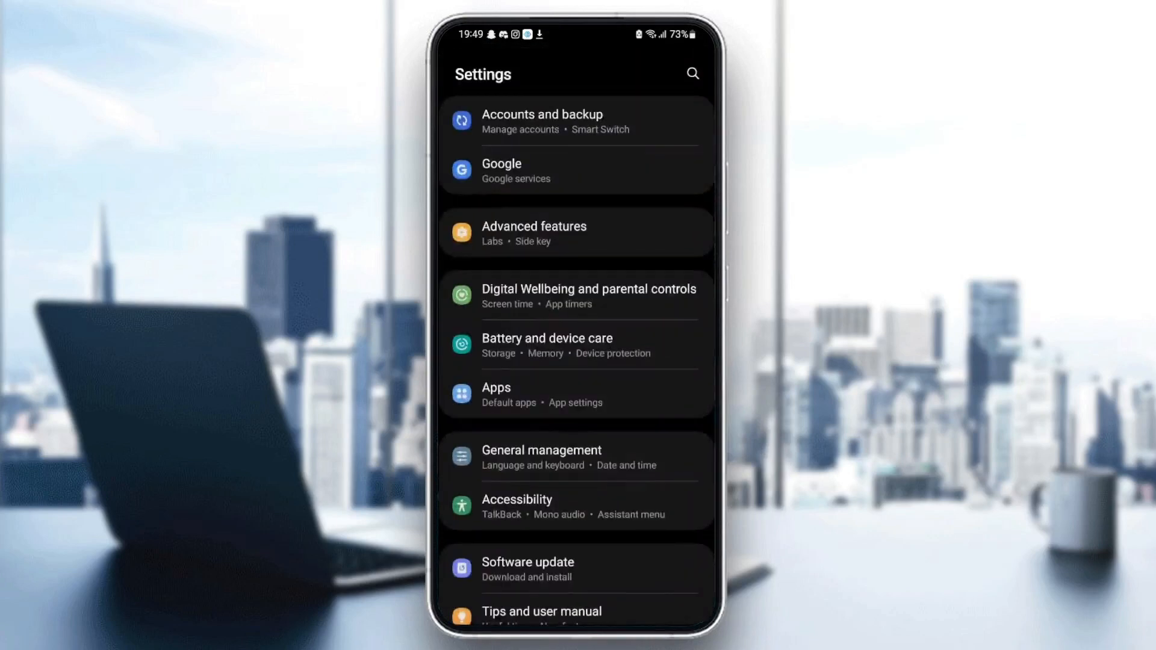
scroll(down, 3)
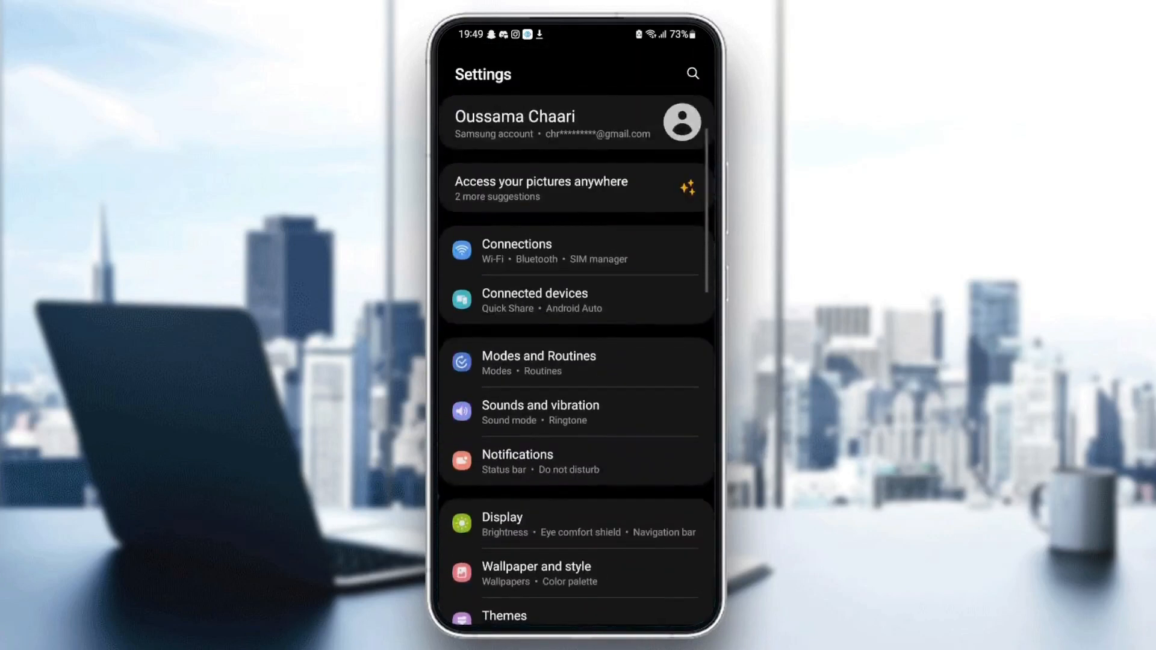
scroll(down, 3)
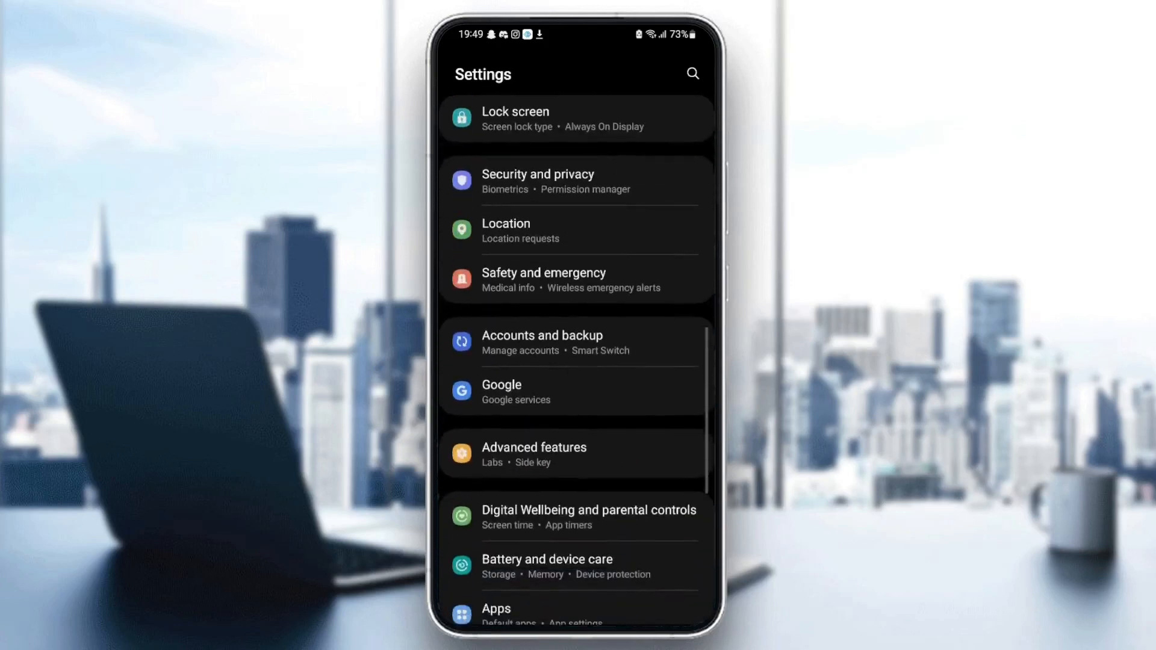
scroll(down, 3)
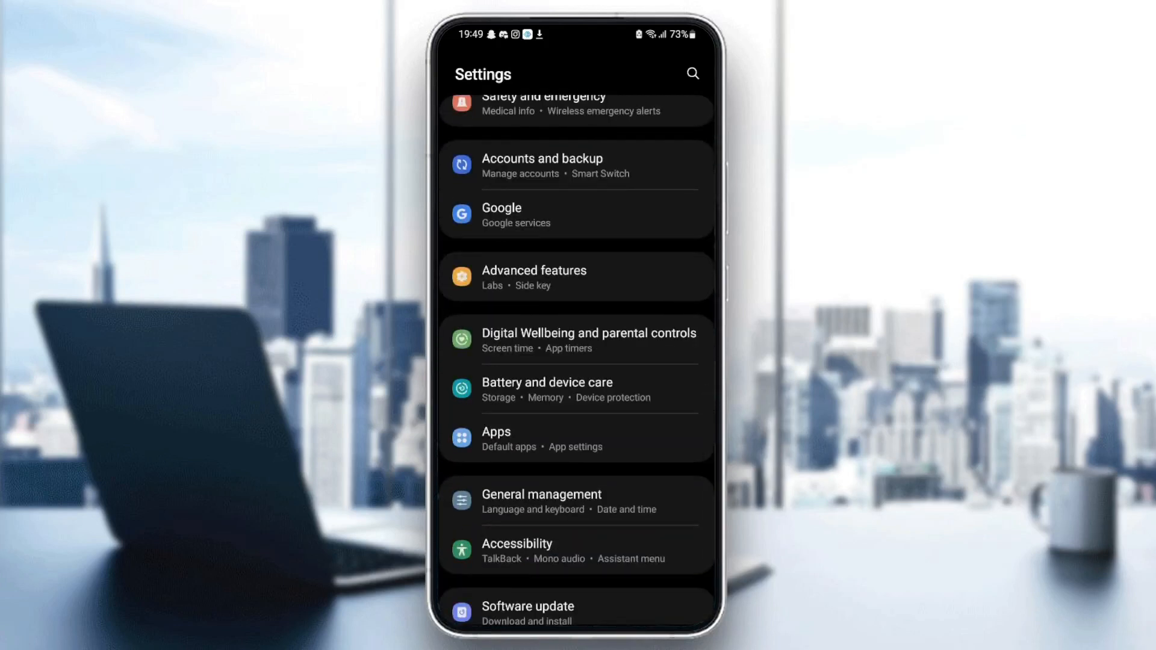
scroll(down, 3)
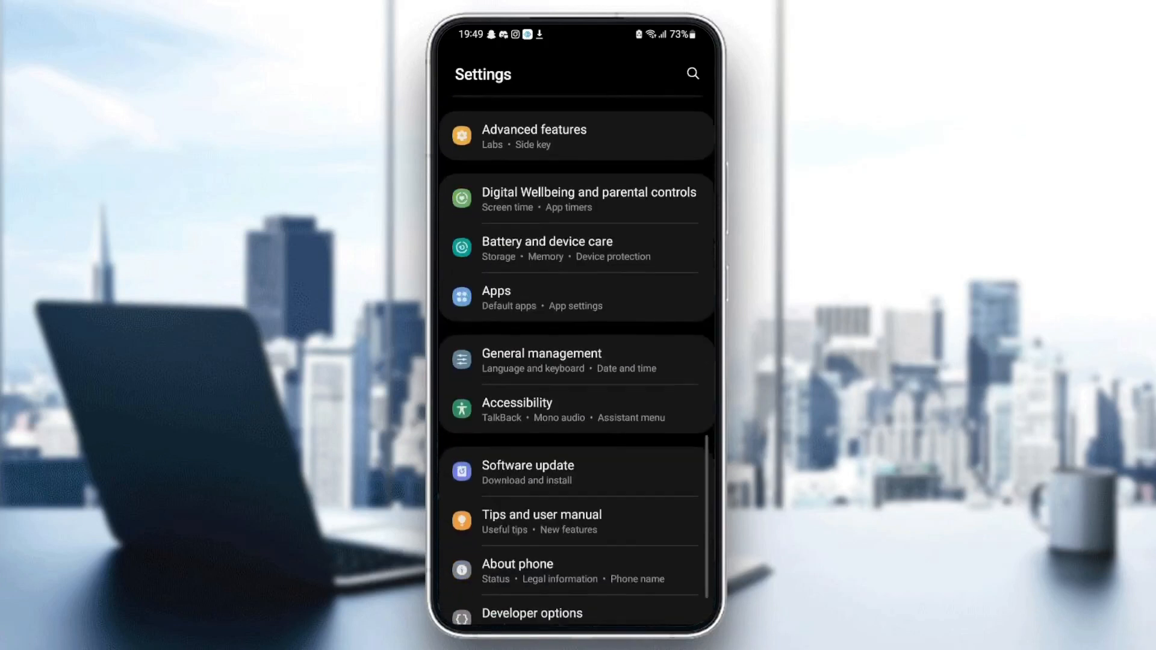
Step: Enter the Apps page and scroll the installed-apps list down to the T–V entries near Twitter
click(574, 297)
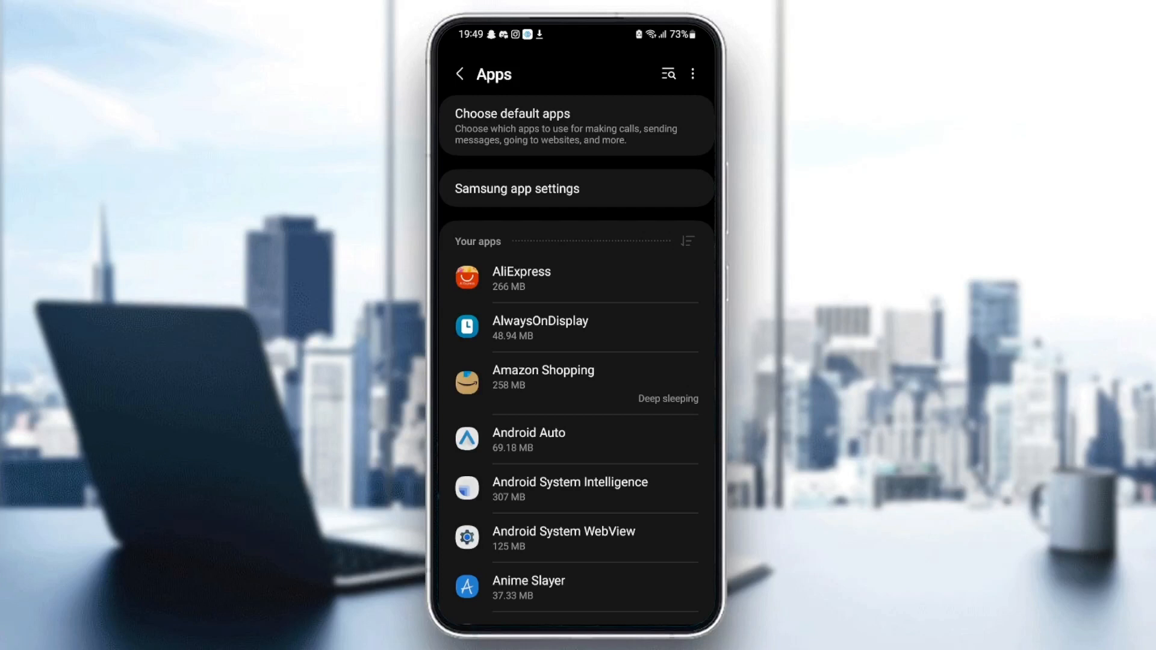
scroll(down, 3)
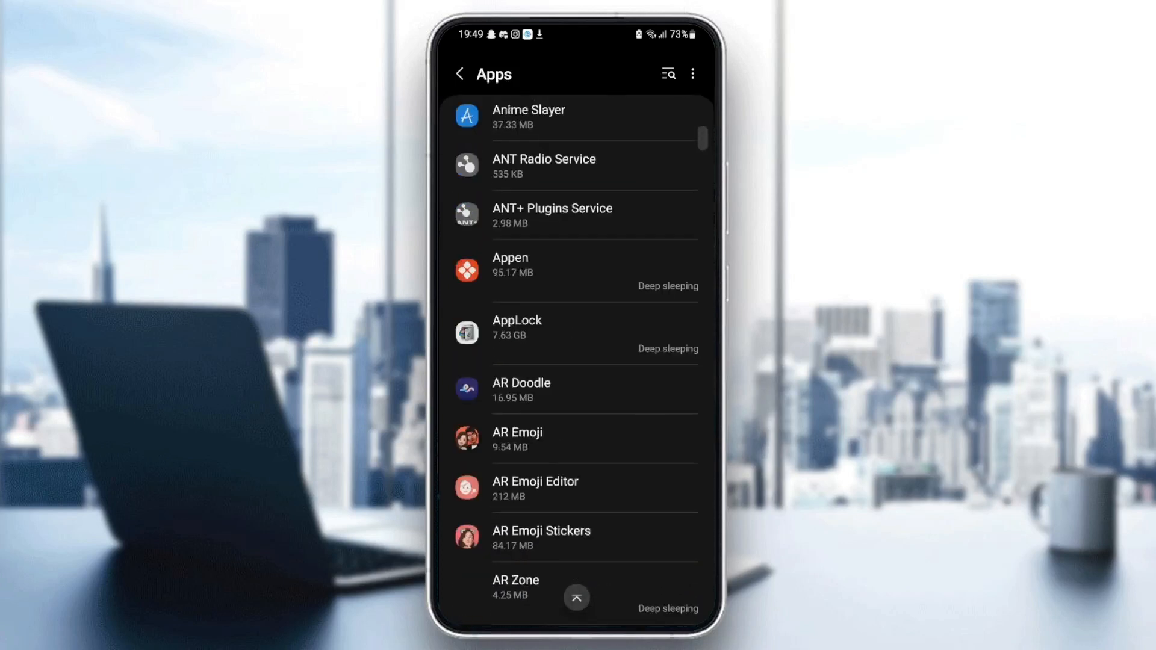
scroll(down, 3)
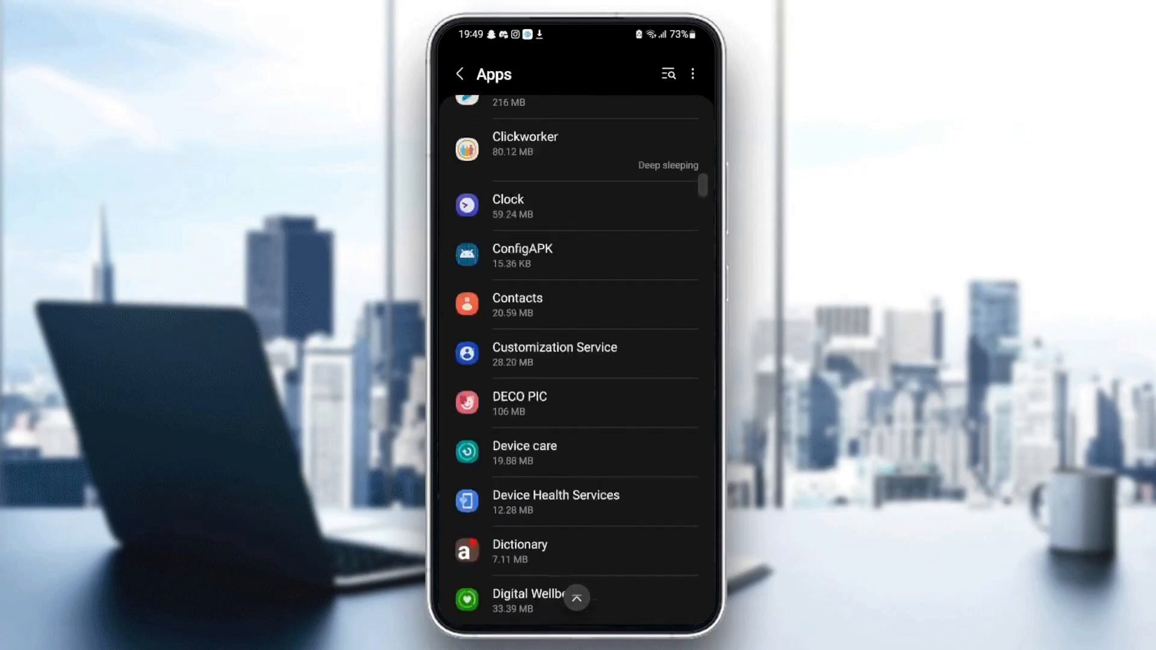
scroll(down, 3)
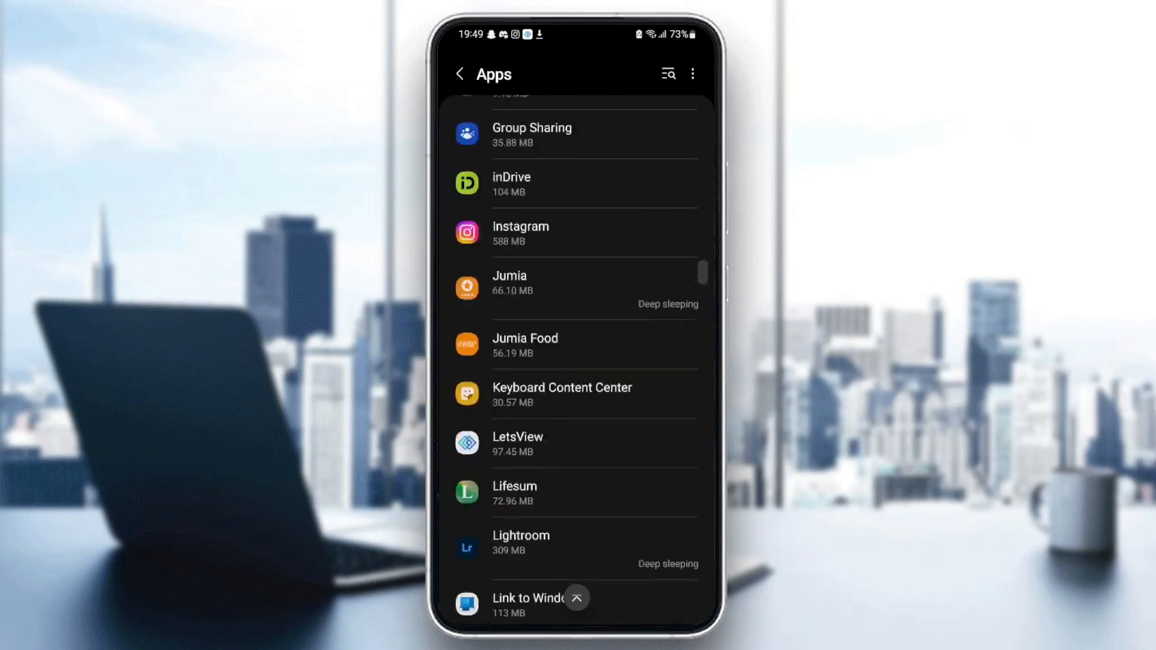
scroll(down, 3)
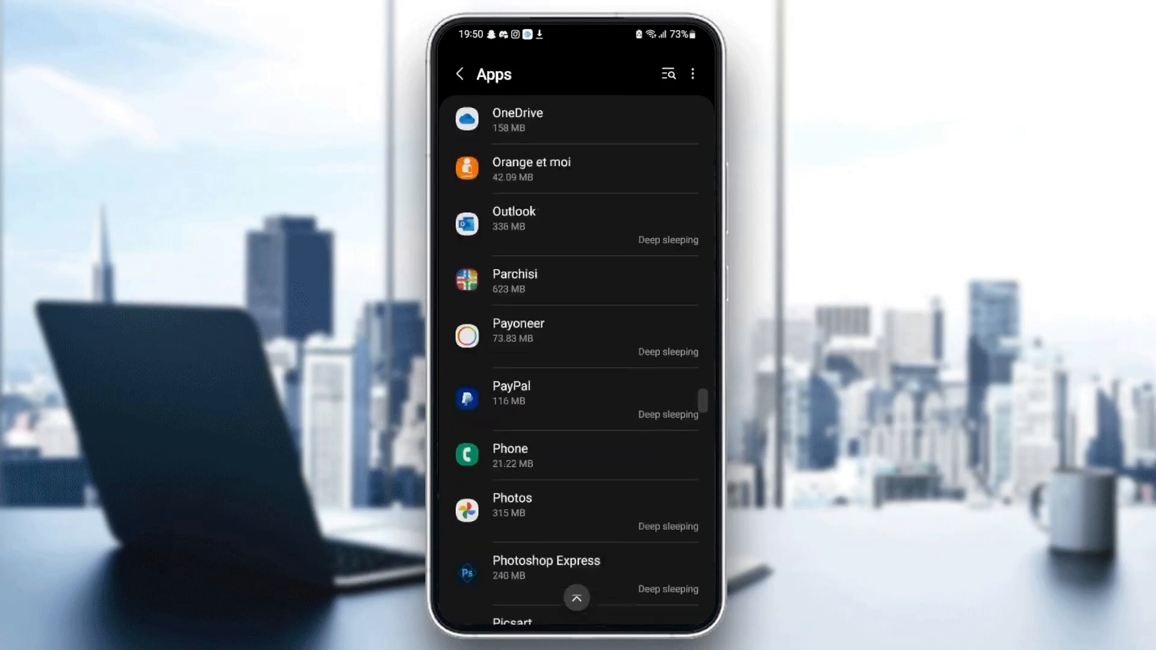
scroll(down, 3)
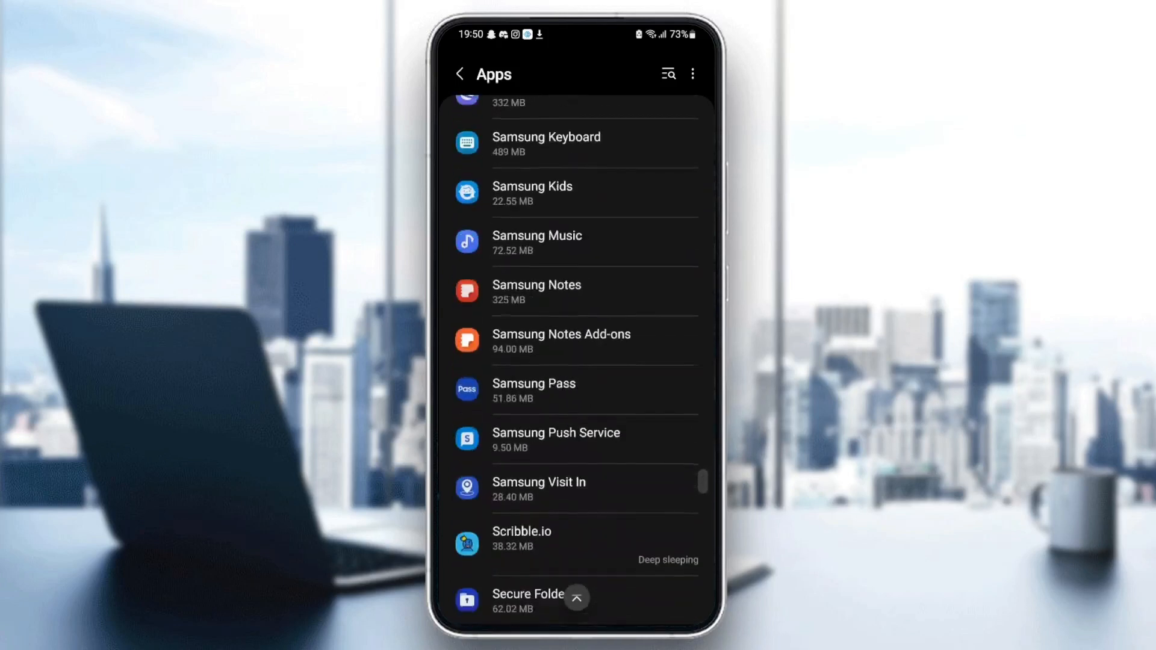
scroll(down, 3)
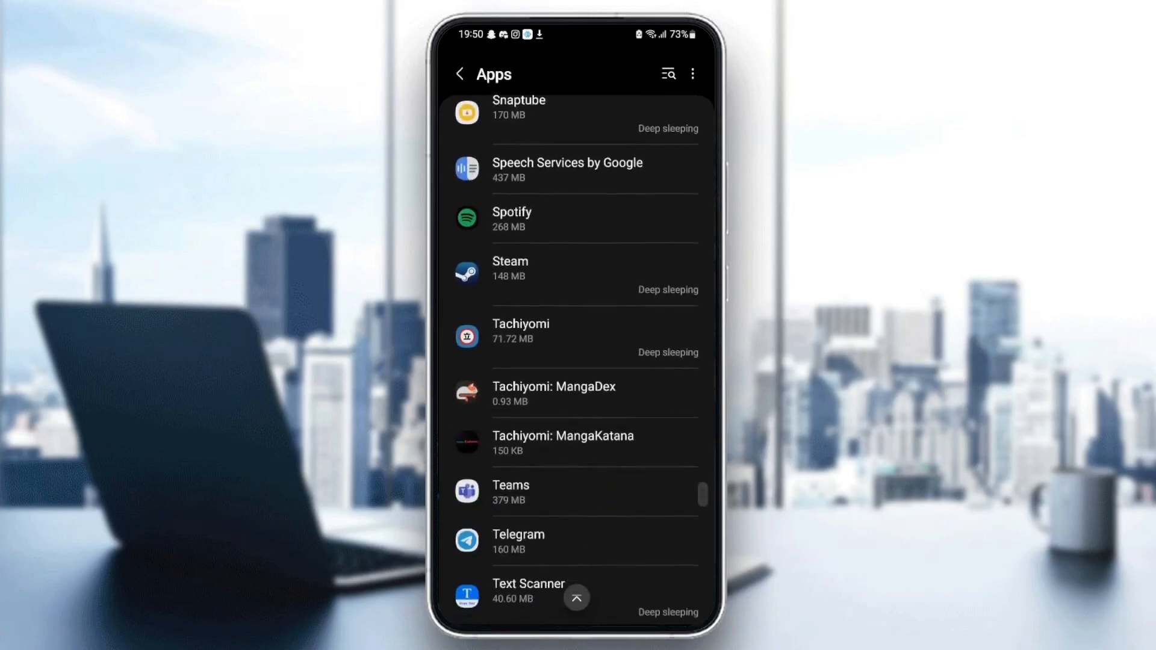
scroll(down, 3)
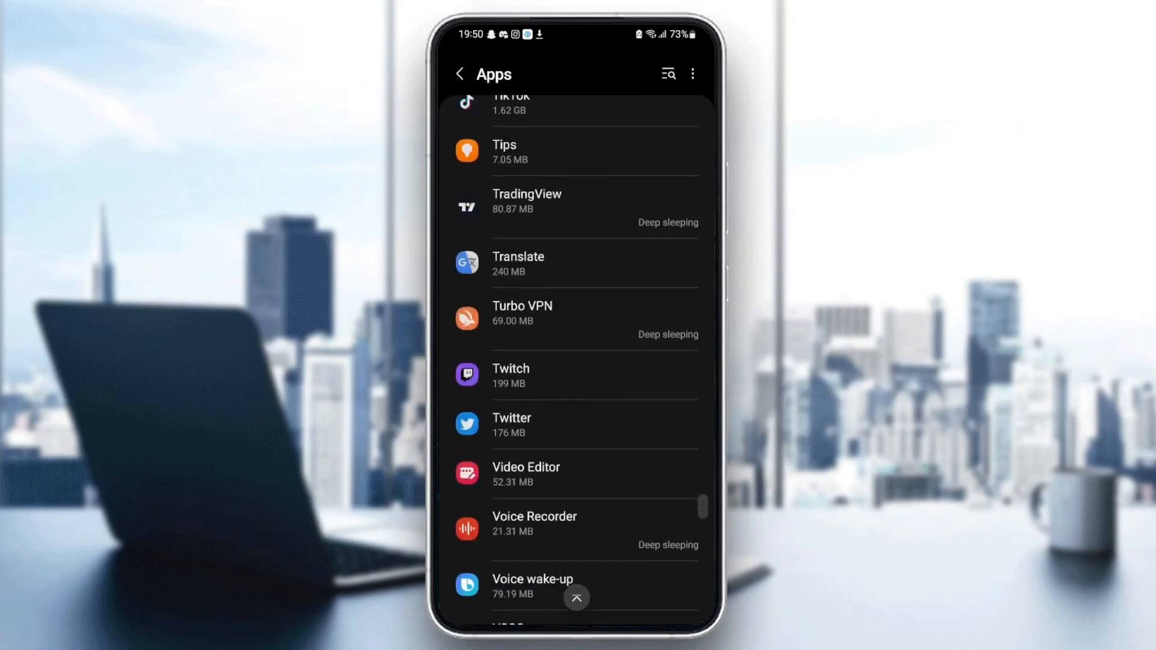
Step: Show Twitter's App info, then its permissions with camera, microphone and notifications allowed
click(510, 424)
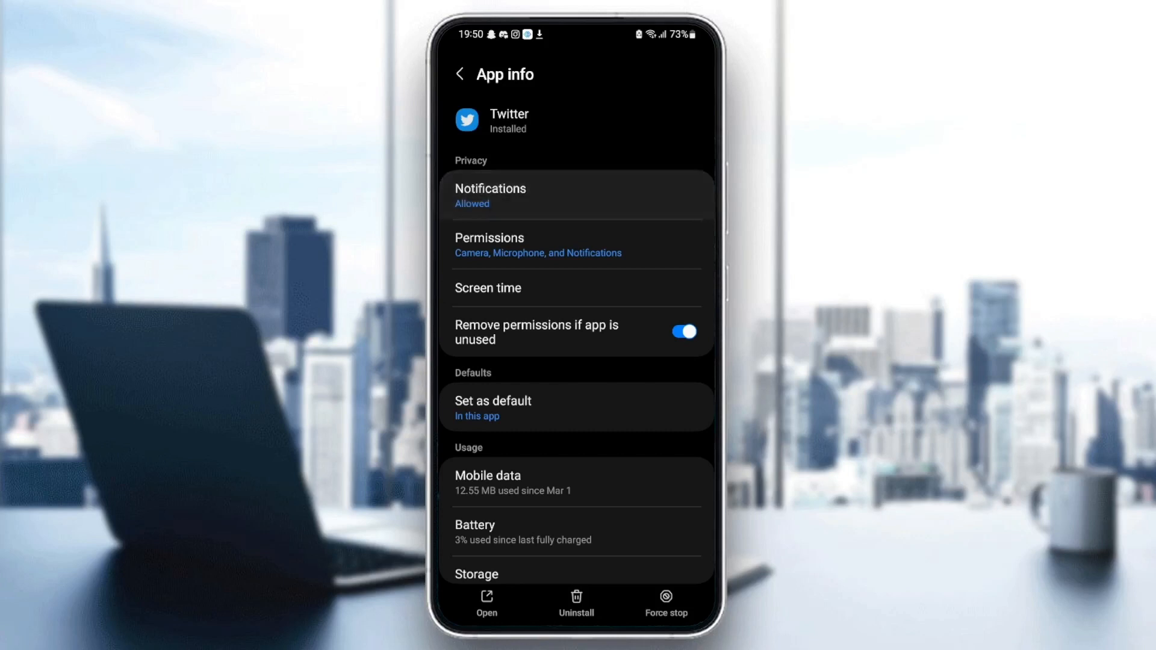
click(490, 195)
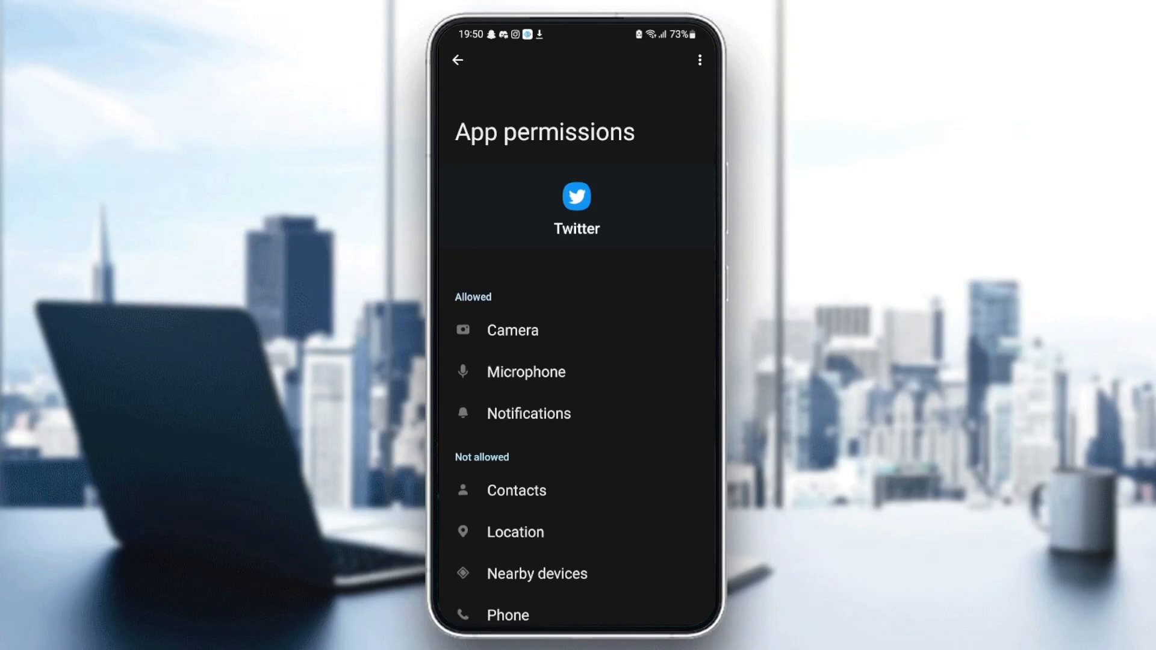
Step: Back in Twitter's App info, show Set as default with Open supported links enabled
click(458, 60)
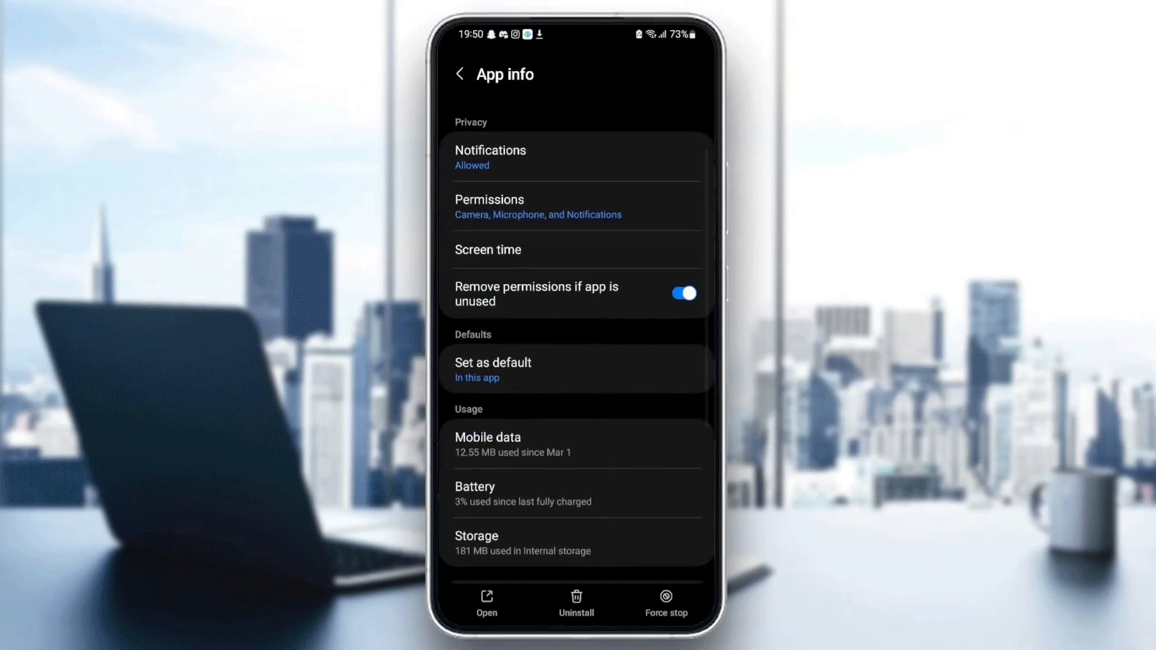
click(492, 369)
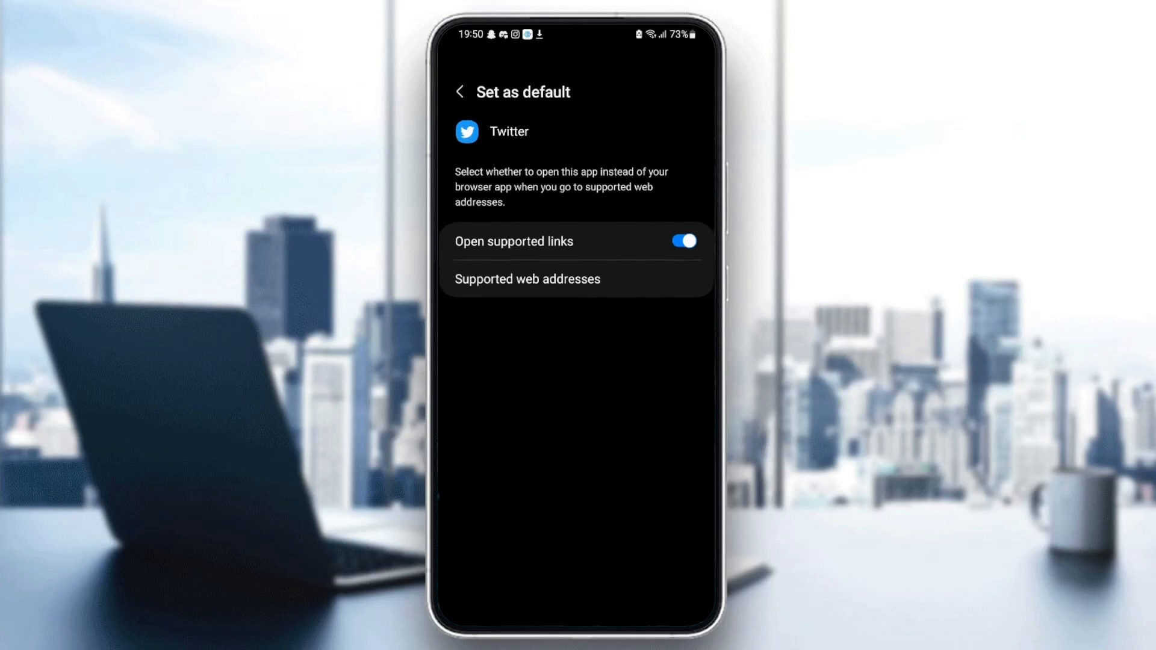
Step: Clear Twitter's cache from its Storage page, then relaunch Twitter to its feed
click(460, 92)
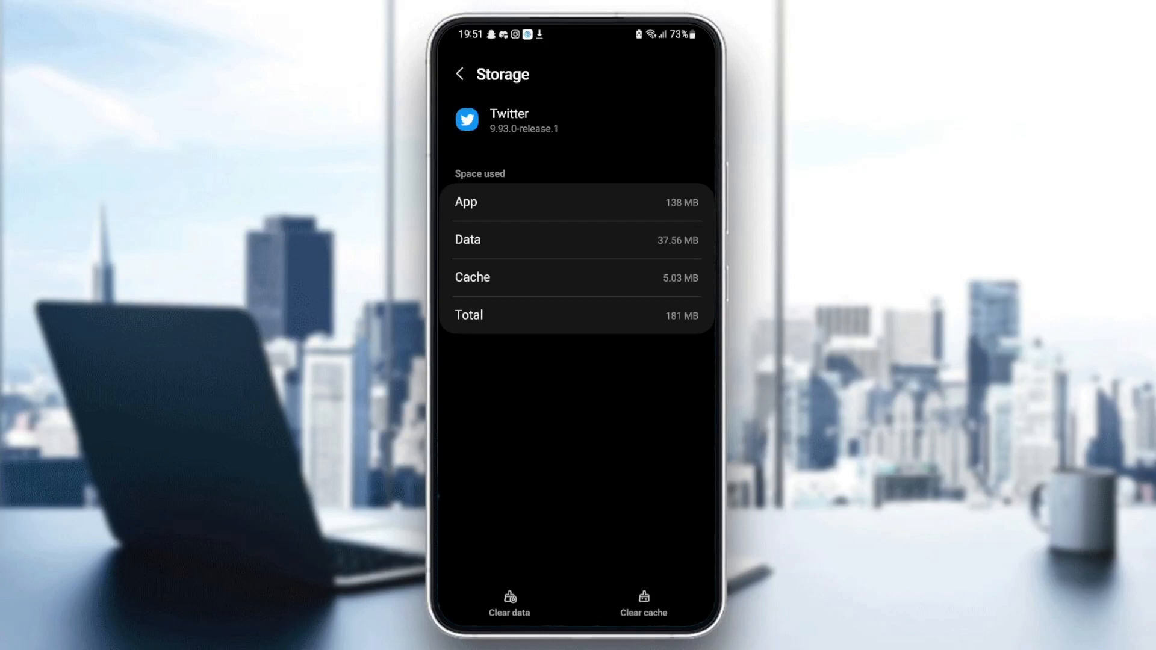
click(642, 605)
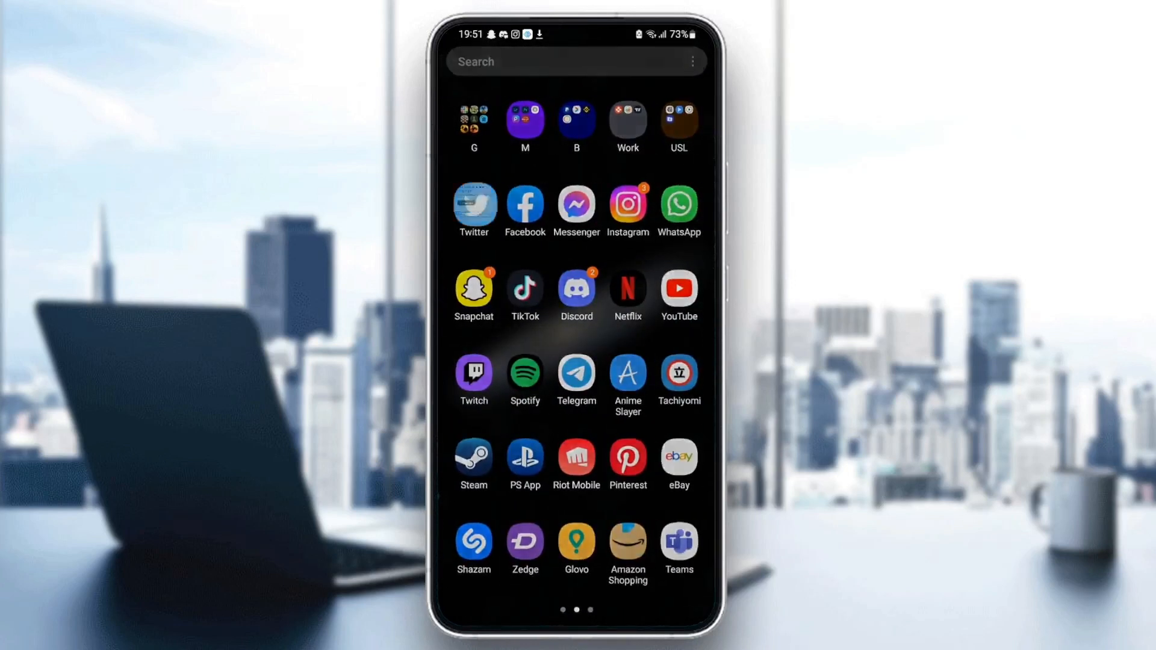
click(475, 205)
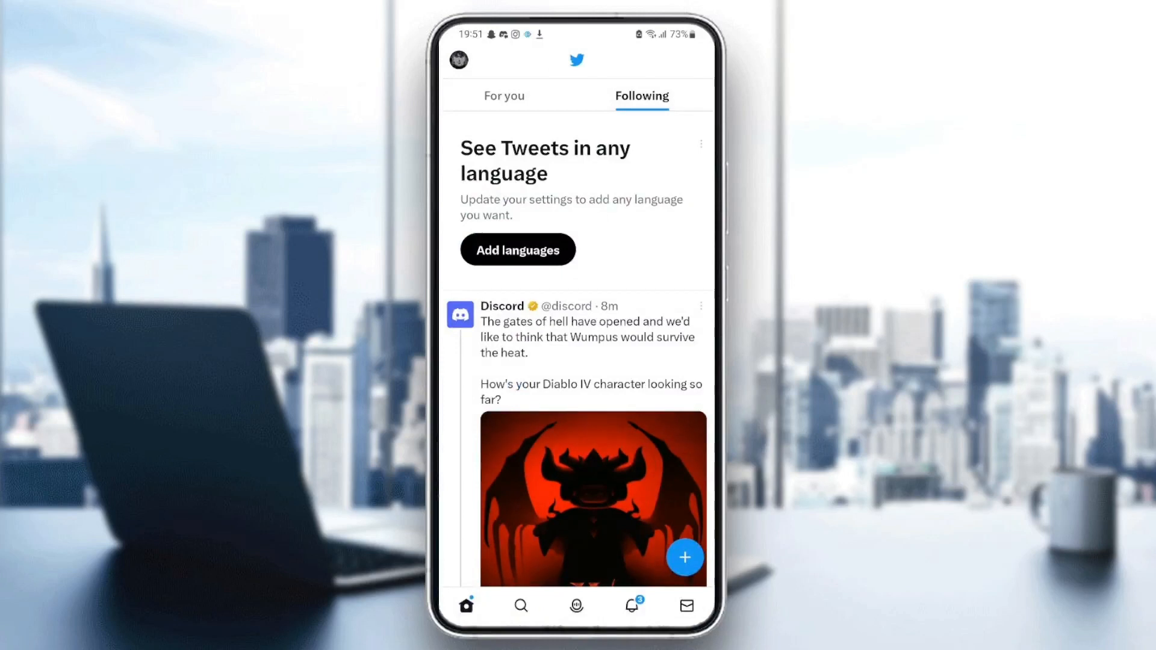